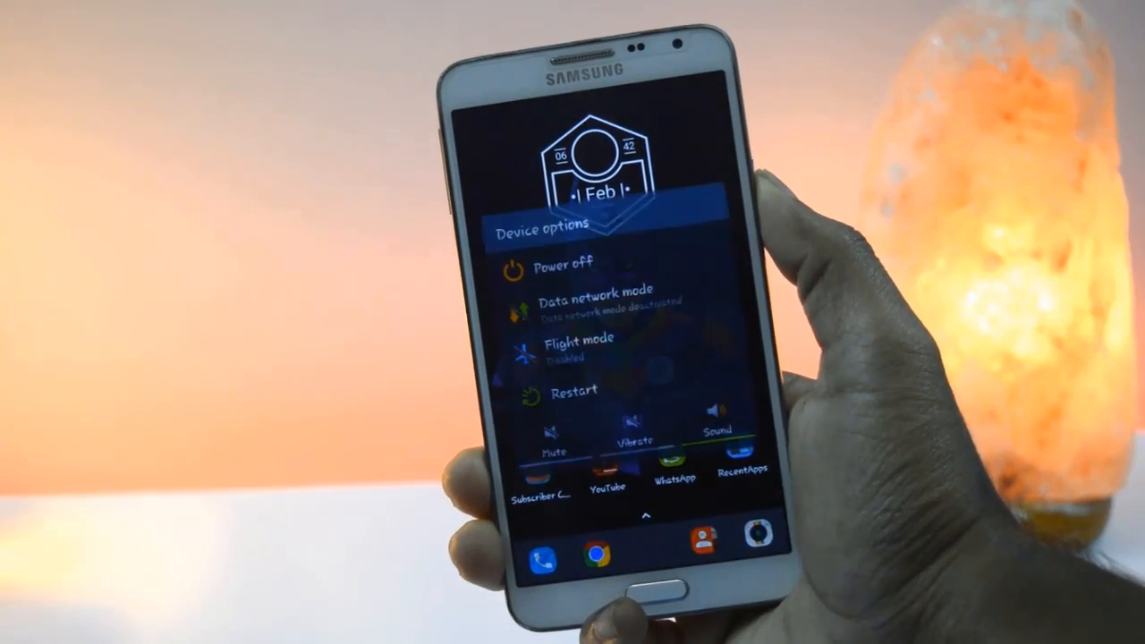
Power the phone off from the power menu and confirm the shutdown.
{"action": "left_click", "coordinate": [562, 262]}
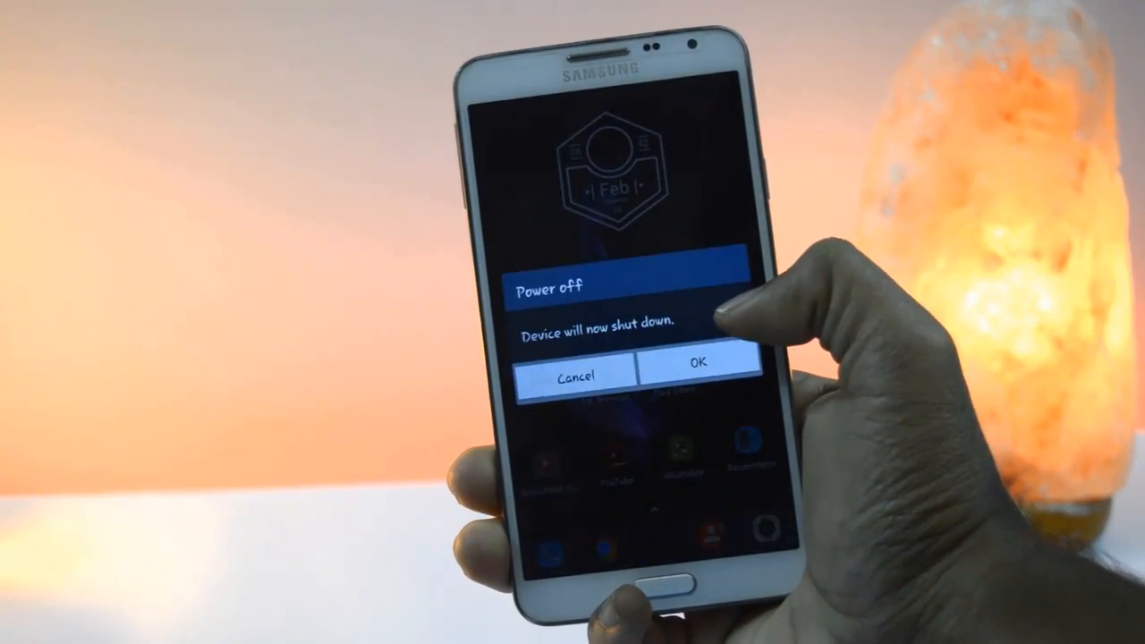
{"action": "left_click", "coordinate": [698, 361]}
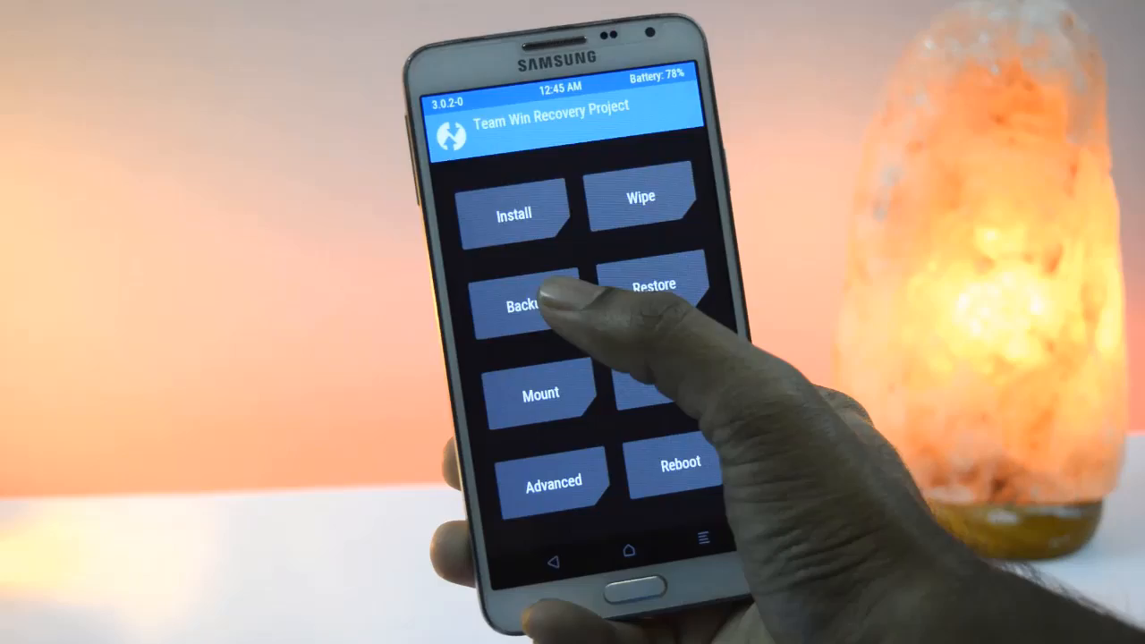
Back up the Boot, System and Data partitions from the Backup menu.
{"action": "left_click", "coordinate": [528, 306]}
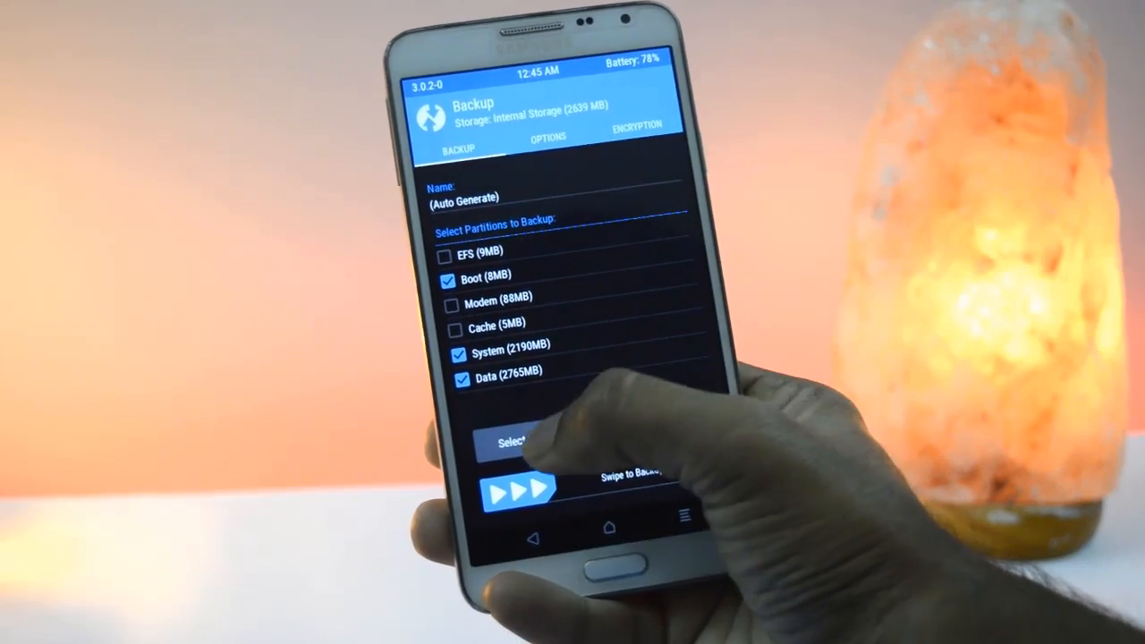
{"action": "left_click", "coordinate": [515, 444]}
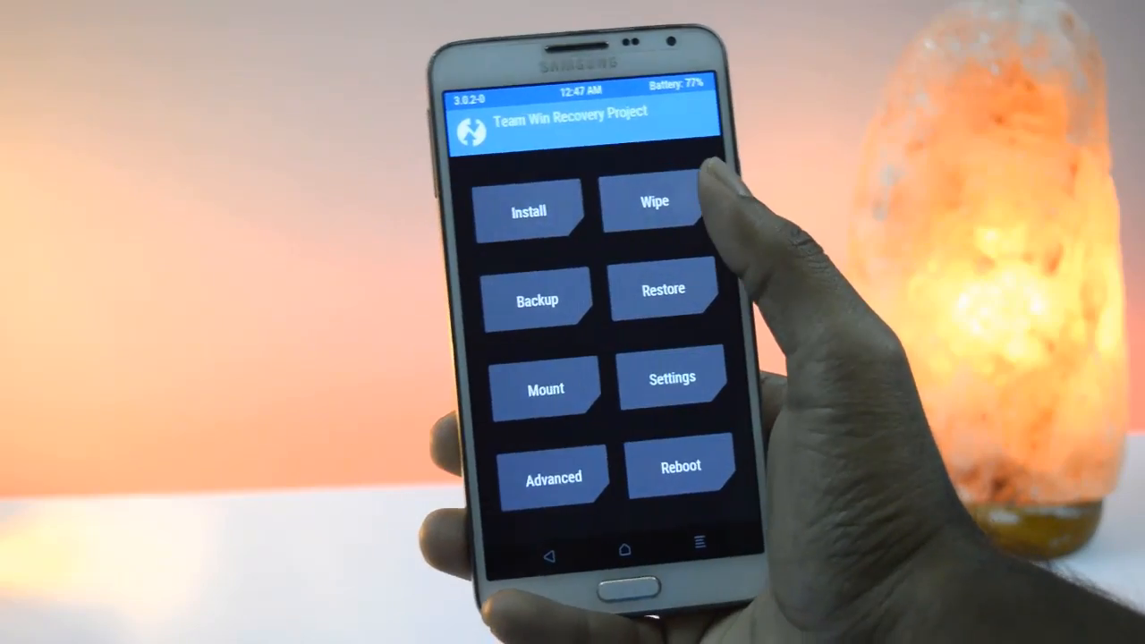
Mark Dalvik/ART Cache, Cache, System and Data for an Advanced Wipe.
{"action": "left_click", "coordinate": [655, 201]}
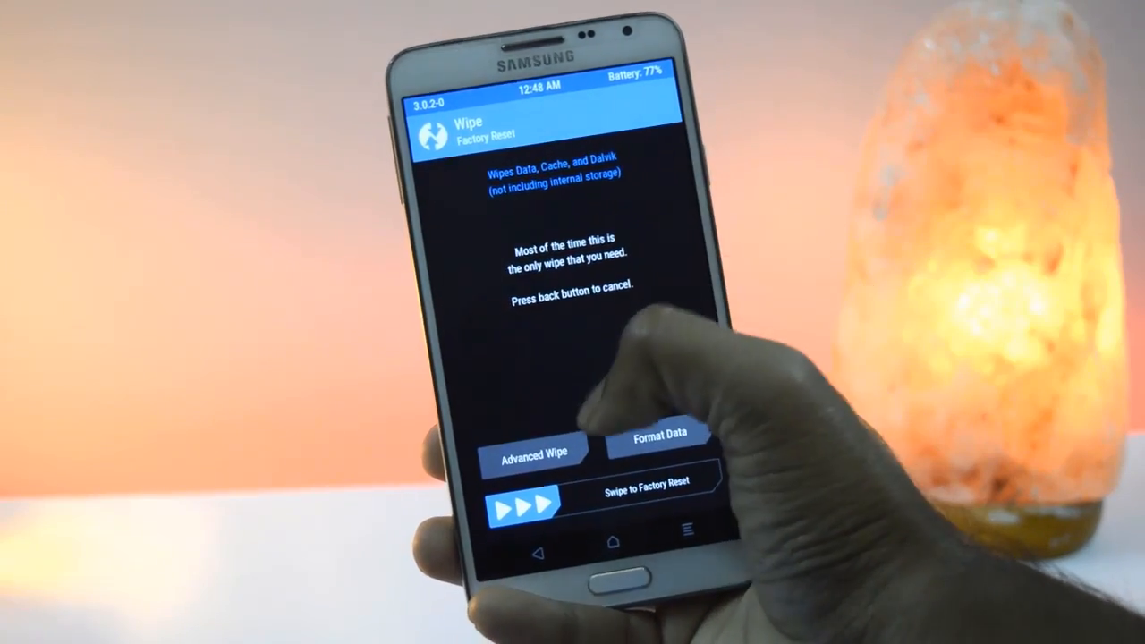
{"action": "left_click", "coordinate": [533, 451]}
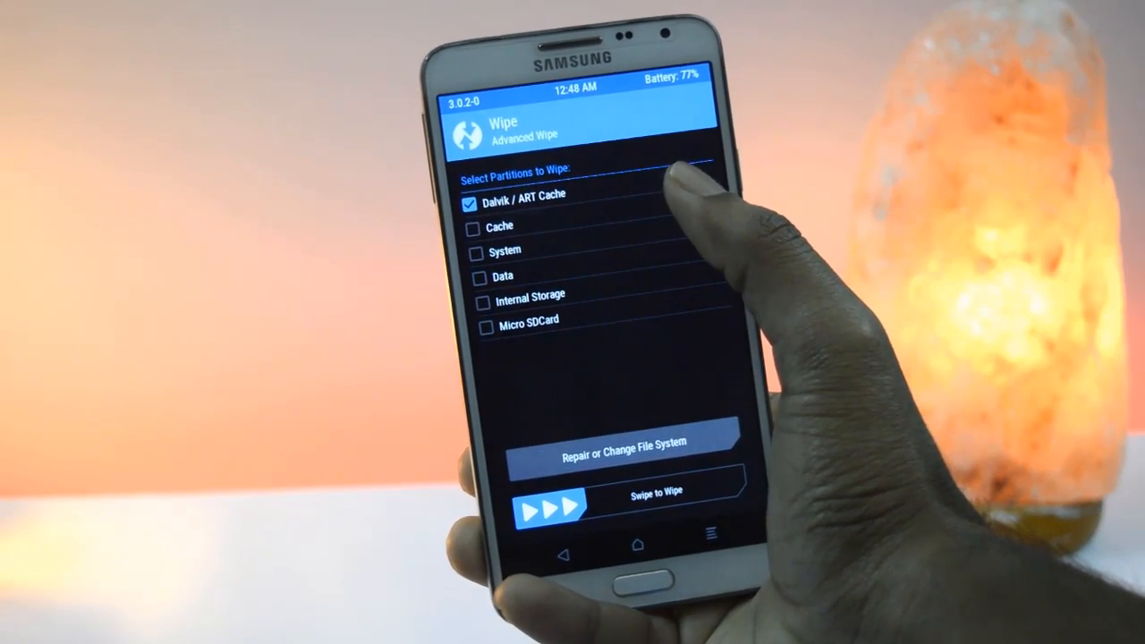
{"action": "left_click", "coordinate": [483, 226]}
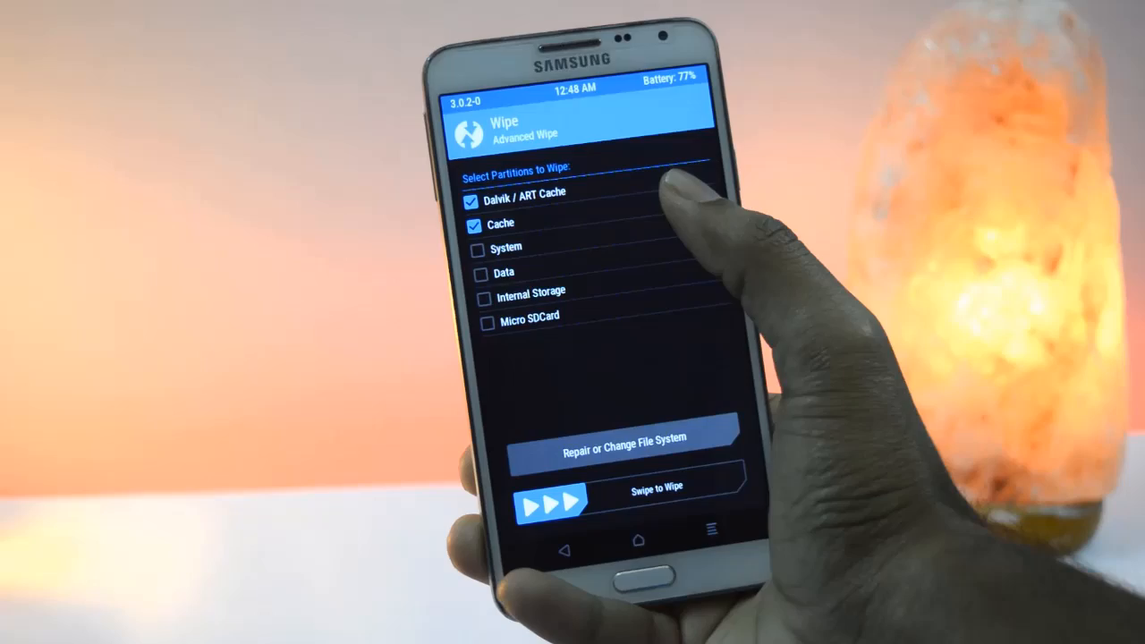
{"action": "left_click", "coordinate": [487, 247]}
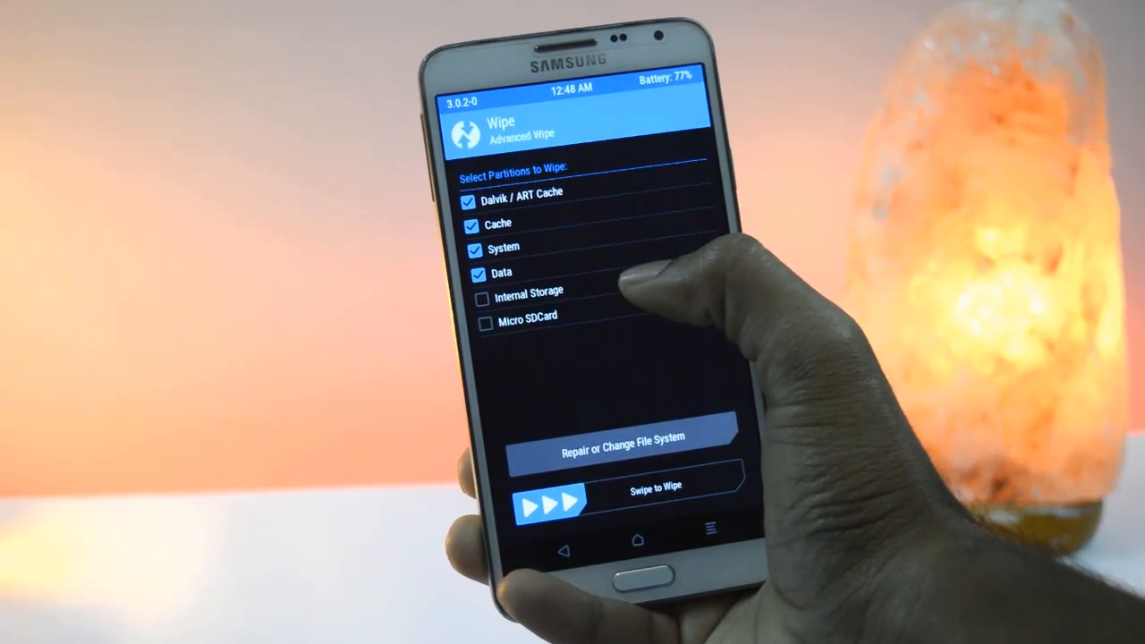
{"action": "left_click", "coordinate": [483, 299]}
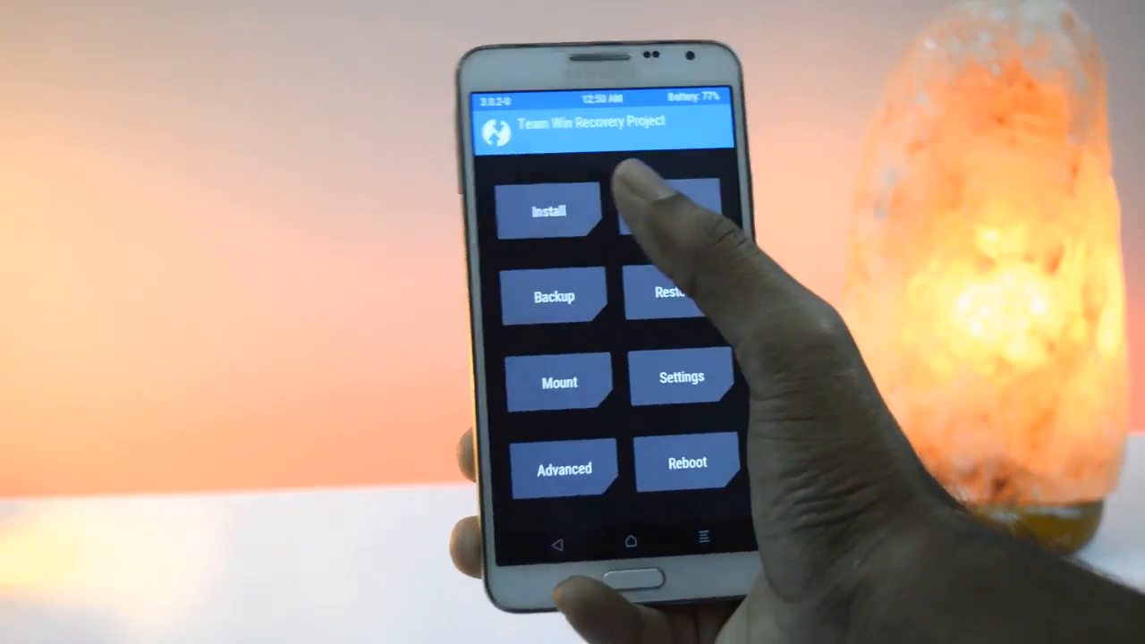
Flash the lineage-14.1 zip from the Micro SDCard.
{"action": "left_click", "coordinate": [547, 211]}
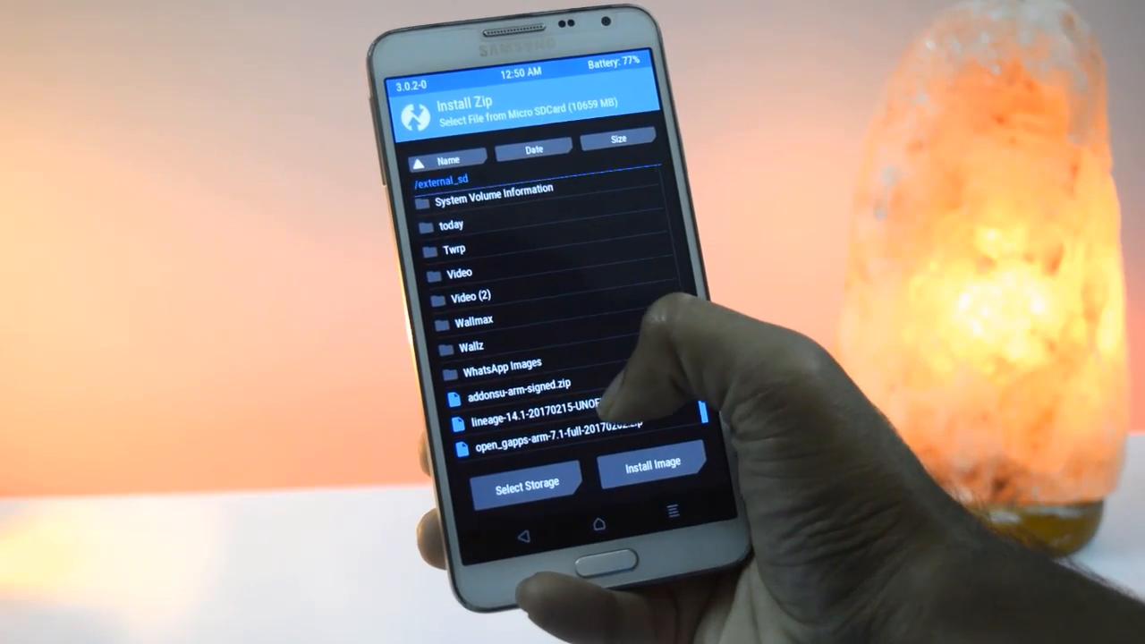
{"action": "left_click", "coordinate": [537, 422]}
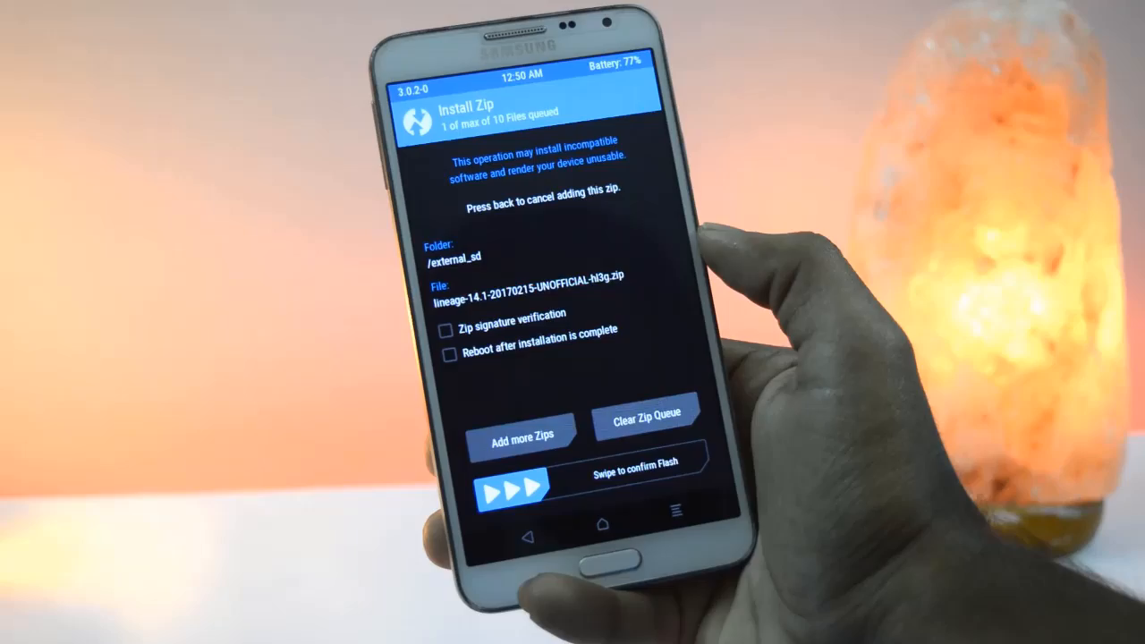
{"action": "left_click_drag", "start_coordinate": [501, 485], "coordinate": [653, 465]}
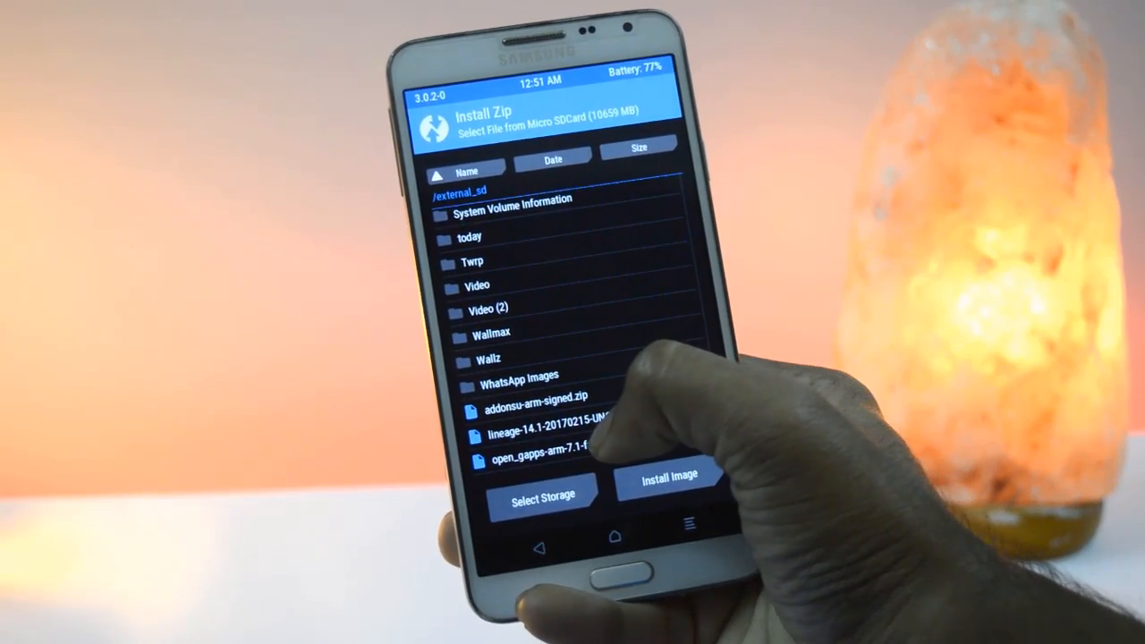
Flash the open_gapps-arm-7.1 zip on top of the new system.
{"action": "left_click", "coordinate": [552, 462]}
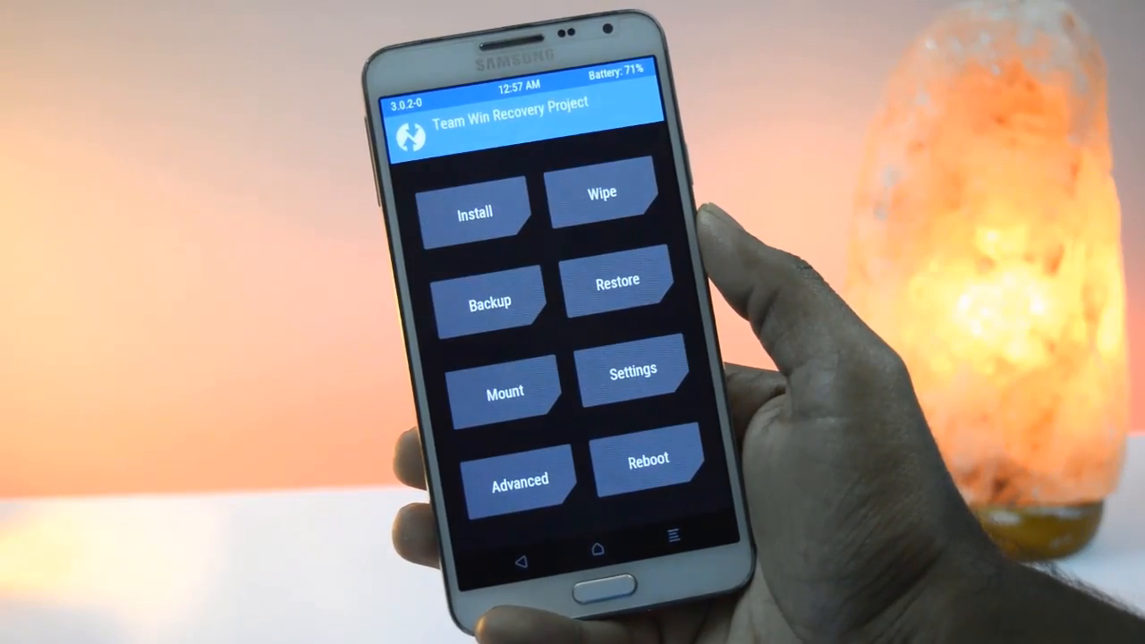
Flash addonsu-arm-signed.zip and get a Successful result.
{"action": "left_click", "coordinate": [476, 211]}
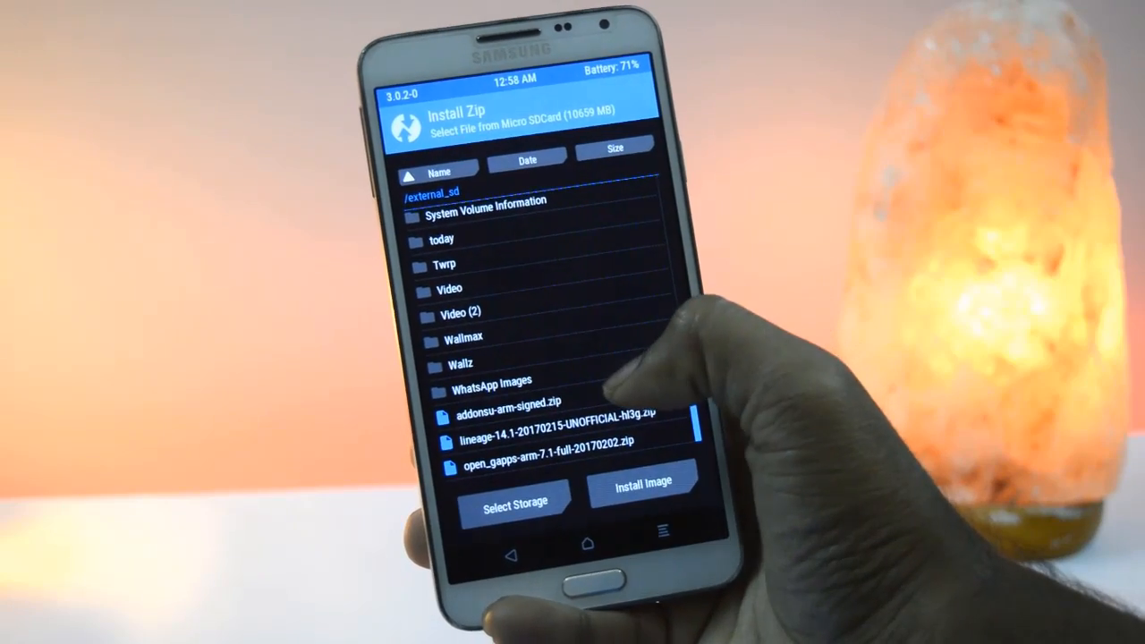
{"action": "left_click", "coordinate": [515, 417]}
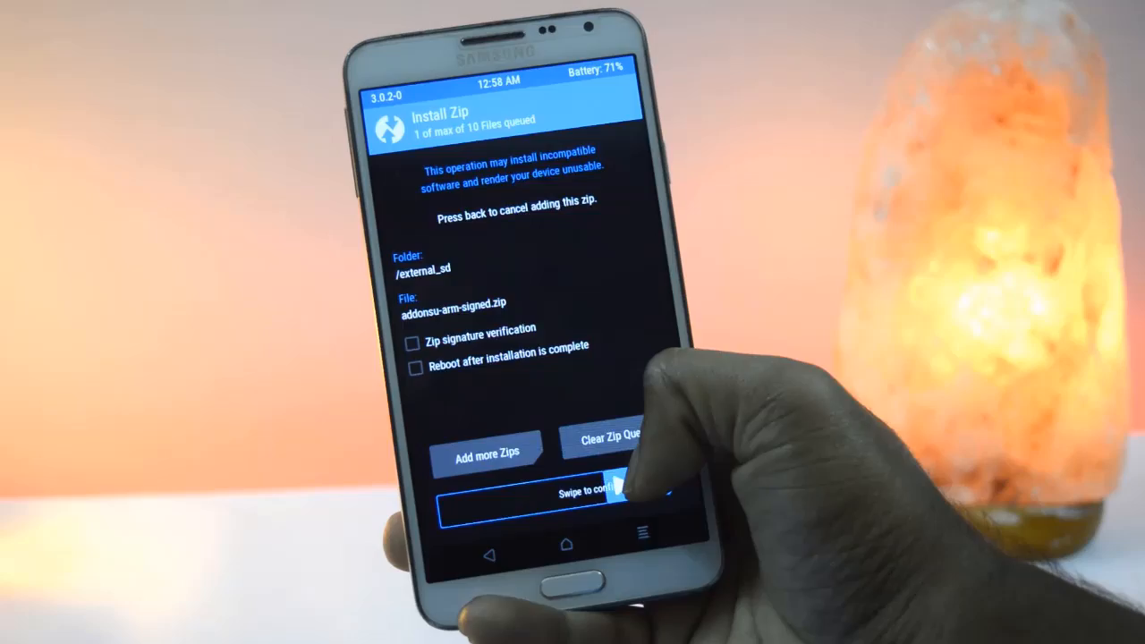
{"action": "left_click_drag", "start_coordinate": [448, 500], "coordinate": [608, 499]}
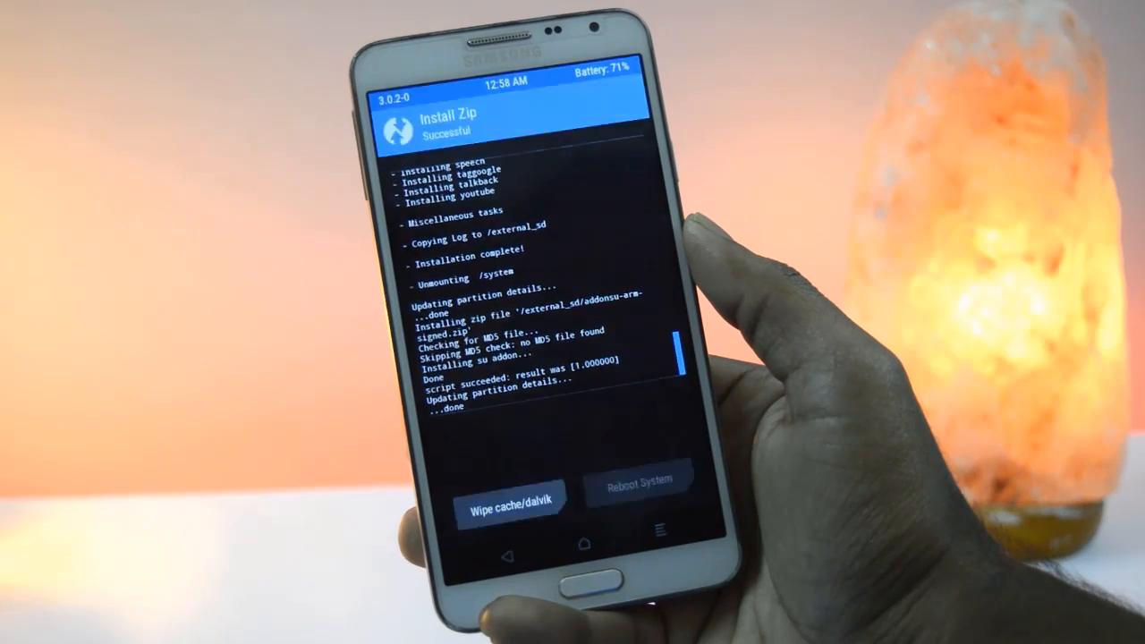
Reboot into LineageOS and launch Settings from the app drawer.
{"action": "left_click", "coordinate": [639, 479]}
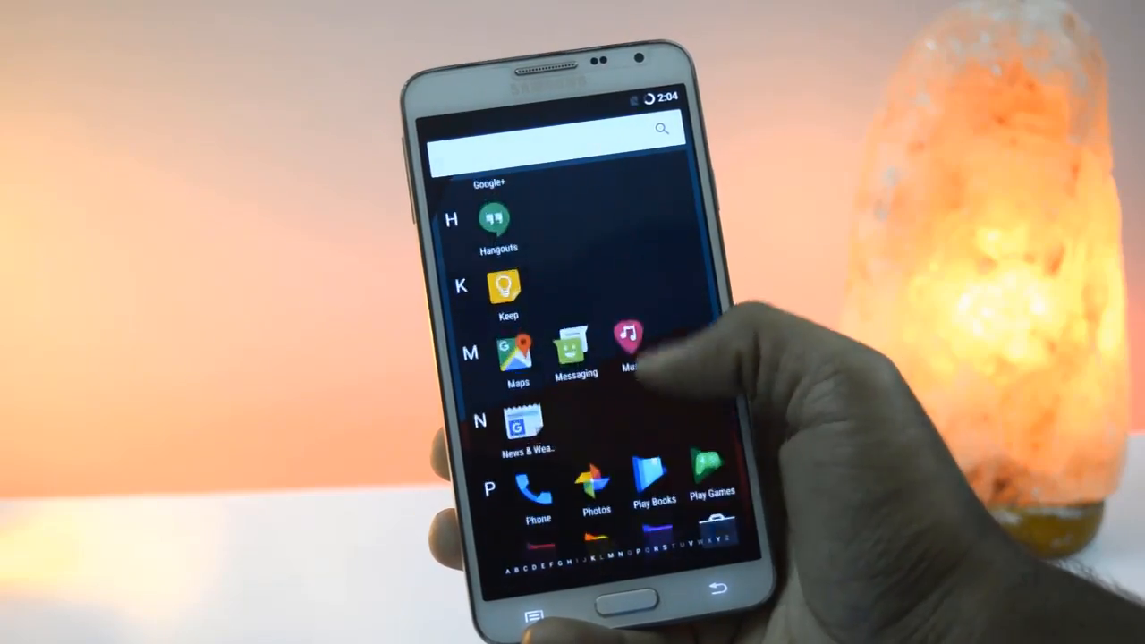
{"action": "scroll", "scroll_direction": "down", "scroll_amount": 3}
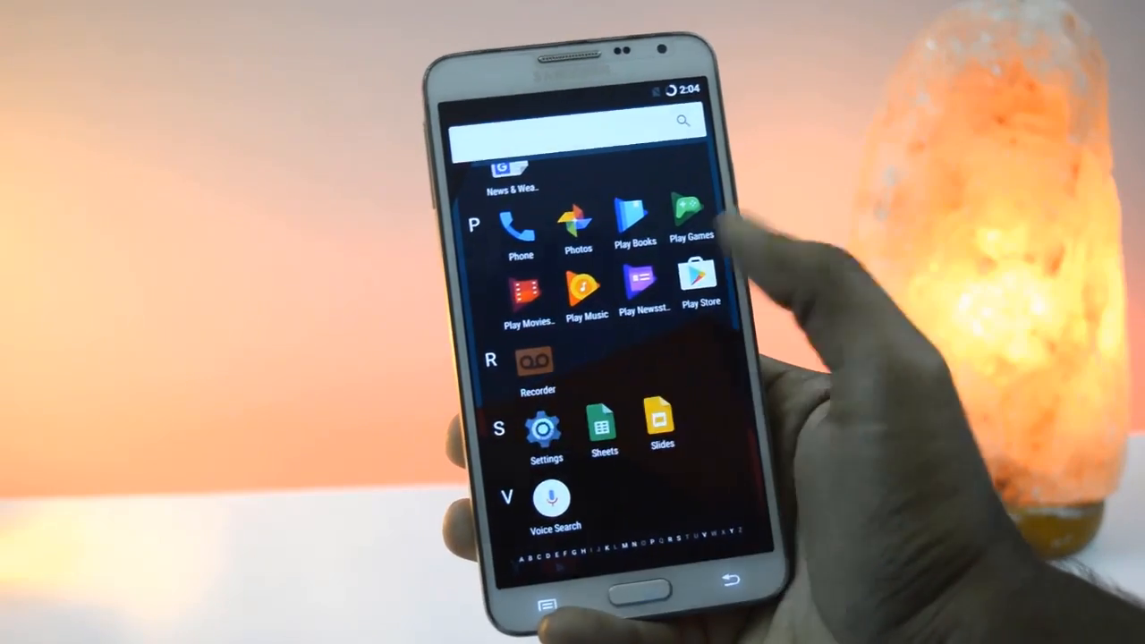
{"action": "left_click", "coordinate": [547, 429]}
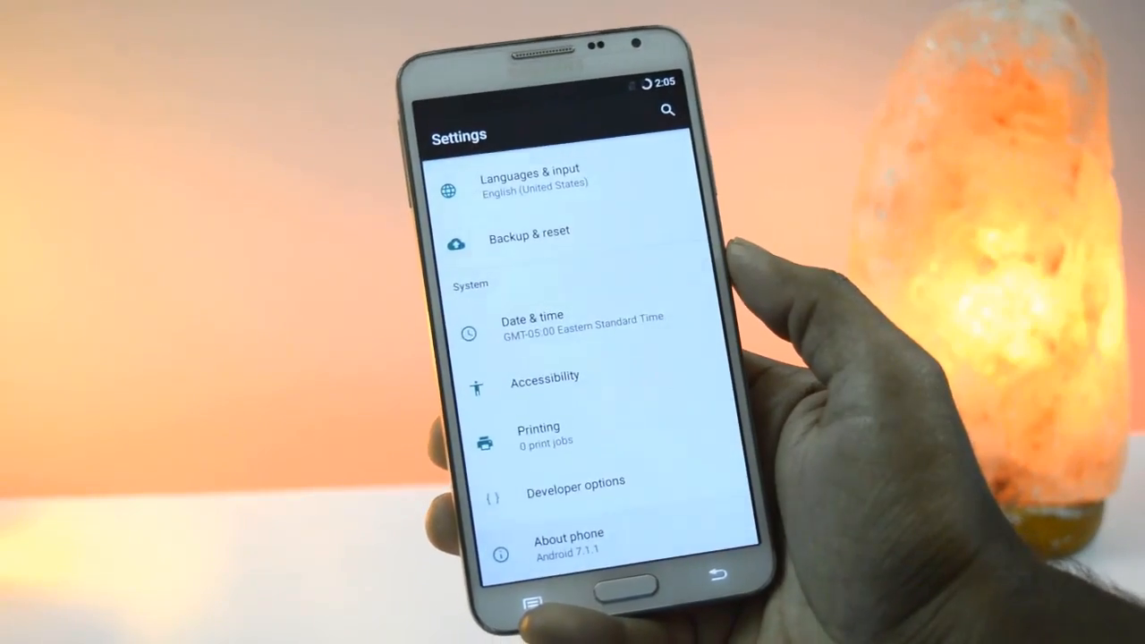
Show About phone with Android 7.1.1 and LineageOS 14.1.
{"action": "left_click", "coordinate": [569, 541]}
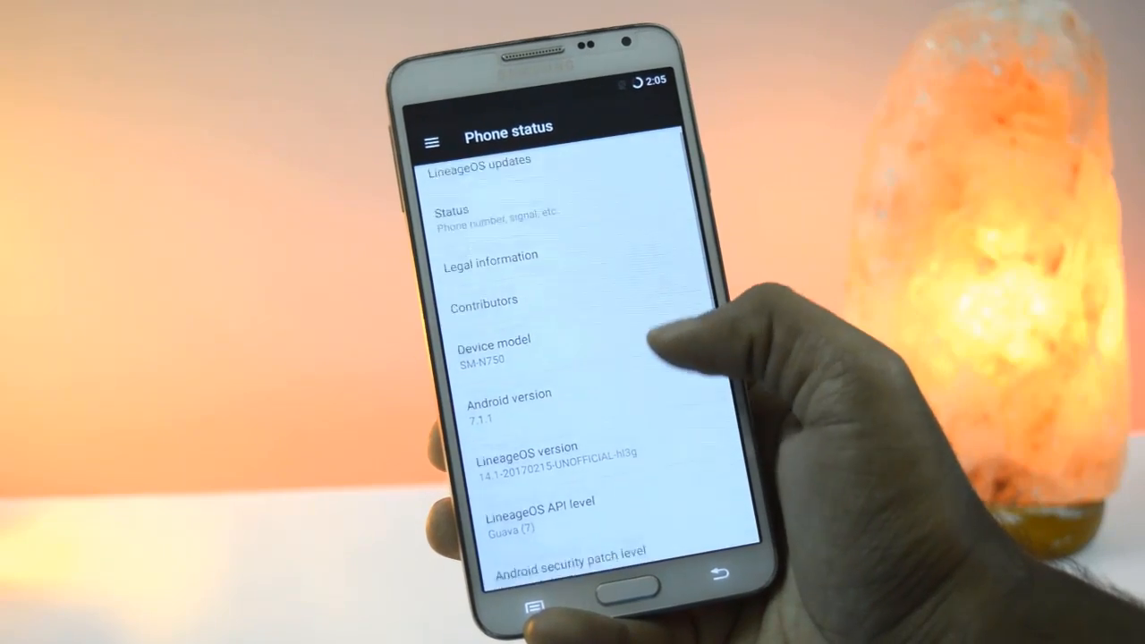
{"action": "scroll", "scroll_direction": "down", "scroll_amount": 3}
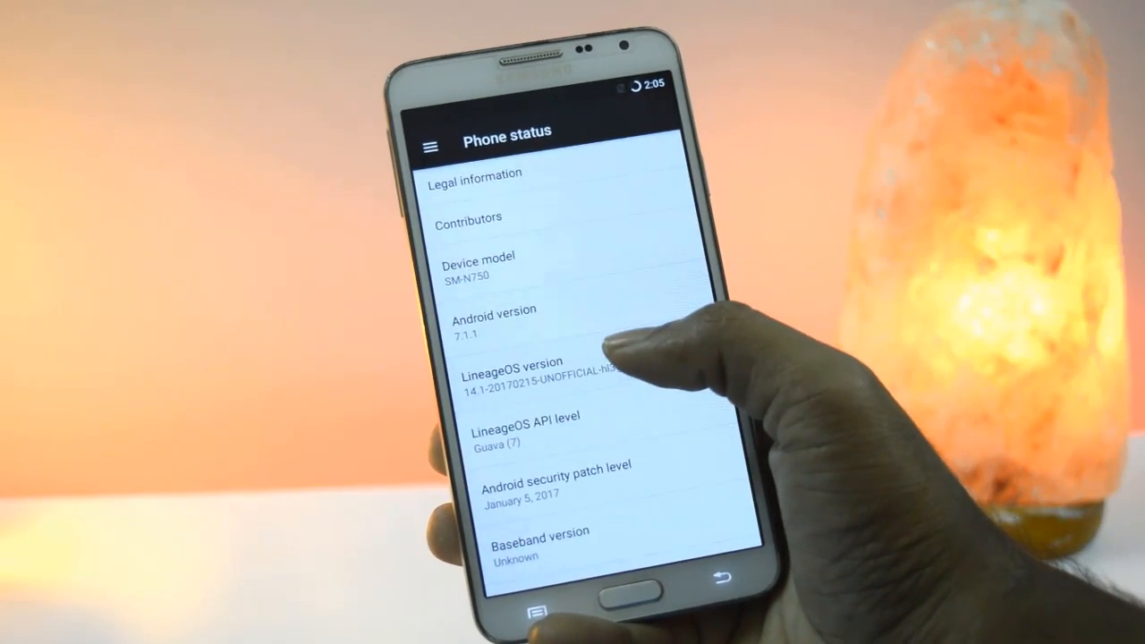
{"action": "left_click", "coordinate": [537, 379]}
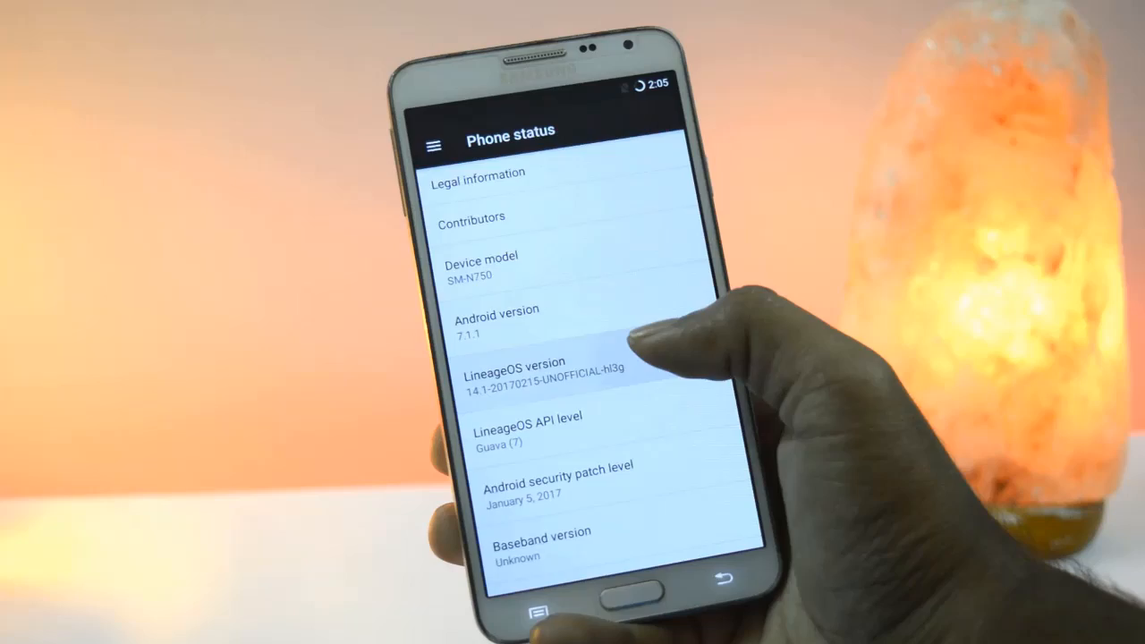